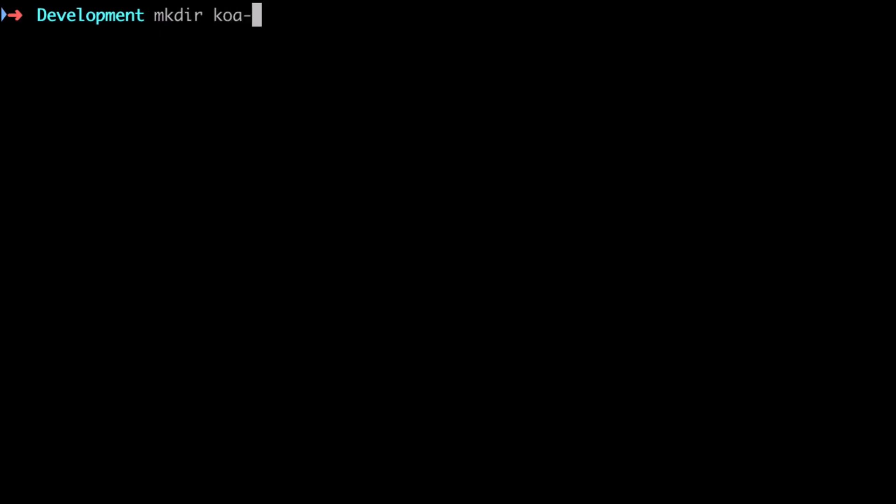
- Create the koa-ts-tutorial folder and generate a default package.json with npm init --force
{"action": "type", "text": "ts-tutorial"}
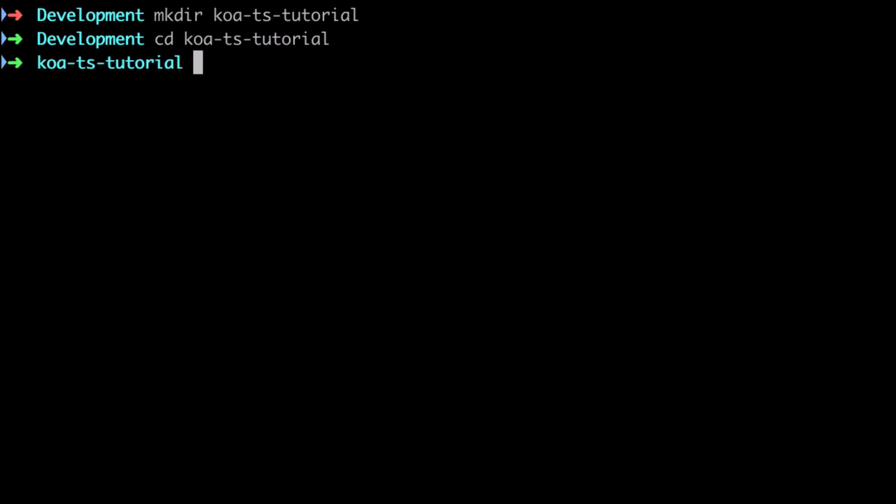
{"action": "type", "text": "np"}
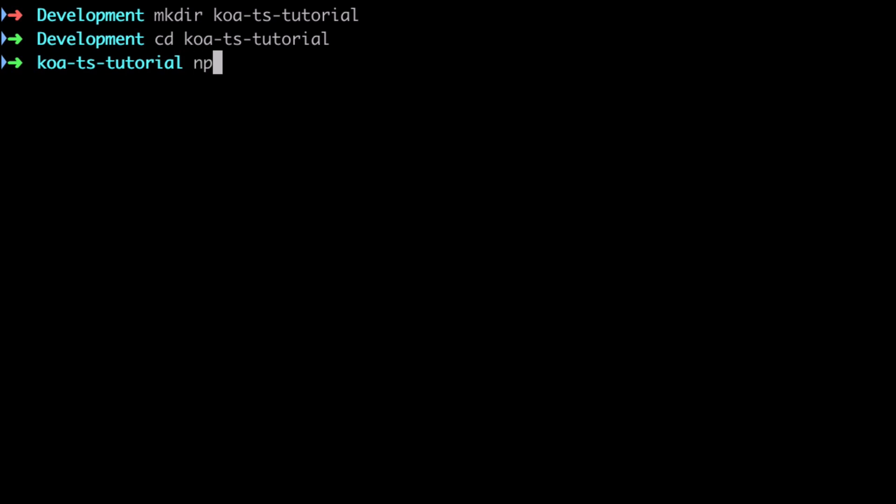
{"action": "type", "text": "m init --force"}
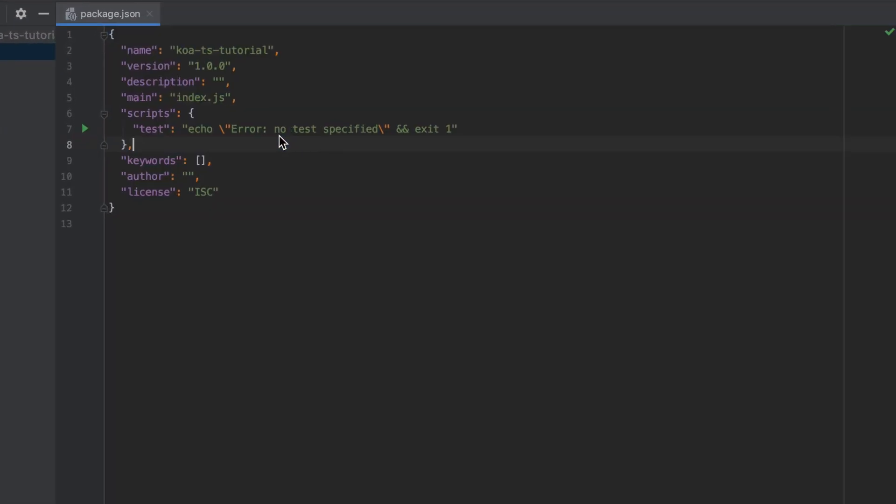
- Set license to MIT and add the Koa, router, bodyparser, logger, cors, redis, ts-node and TypeScript dependencies
{"action": "scroll", "scroll_direction": "down", "scroll_amount": 3}
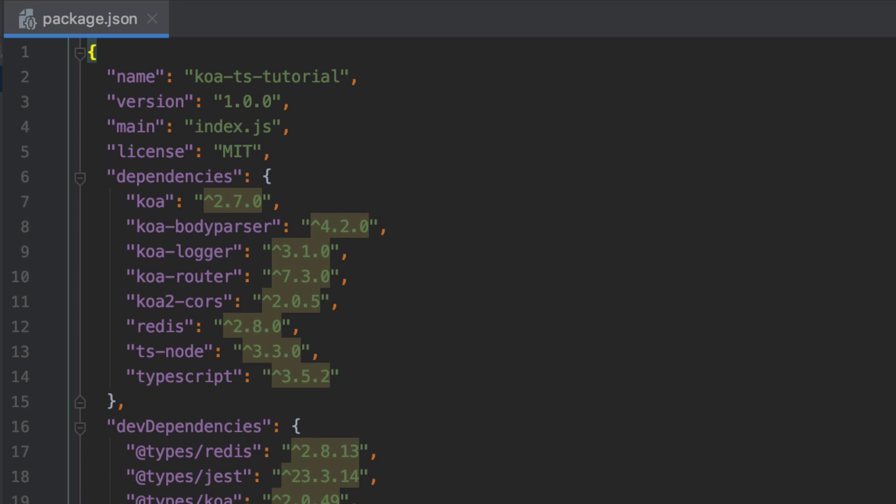
- Add Jest, Prettier, Husky and supertest devDependencies, build/start/test scripts and a jest configuration block
{"action": "scroll", "scroll_direction": "down", "scroll_amount": 3}
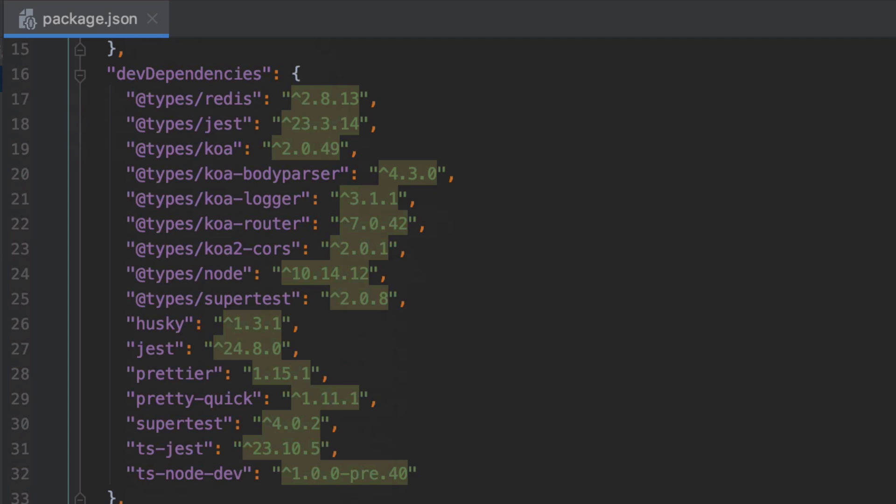
{"action": "scroll", "scroll_direction": "down", "scroll_amount": 3}
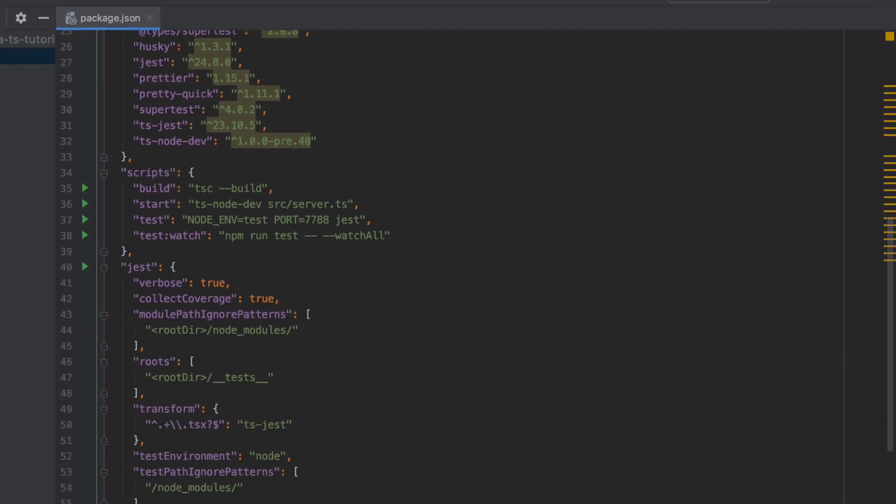
- Review the end of the jest section and return to the terminal in koa-ts-tutorial
{"action": "scroll", "scroll_direction": "down", "scroll_amount": 3}
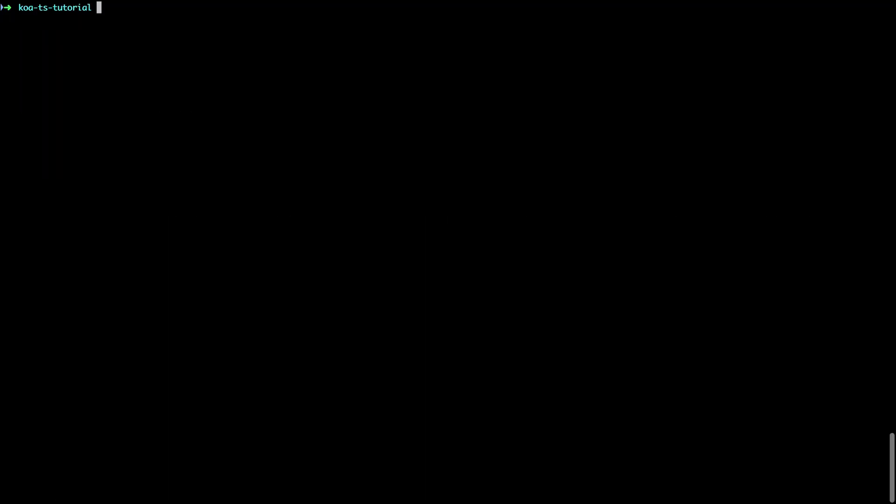
- Create an empty .gitignore with touch and open it from WebStorm's project tree
{"action": "type", "text": "touch .git"}
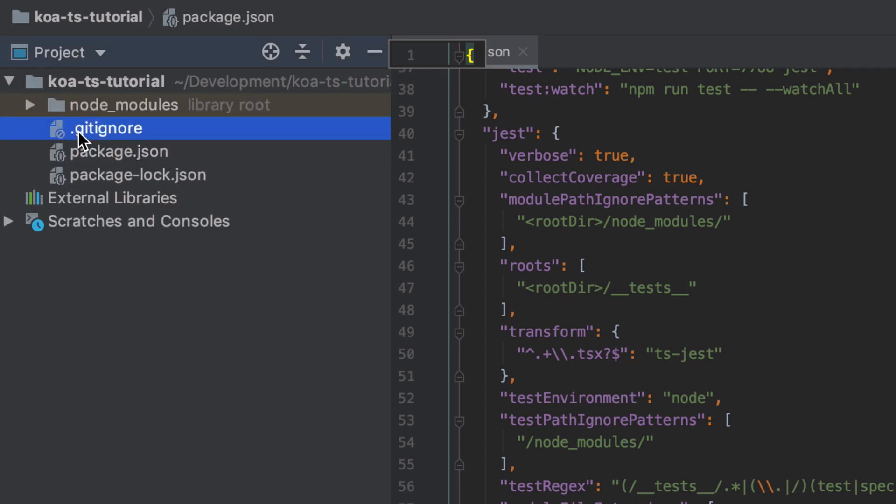
{"action": "double_click", "coordinate": [107, 128]}
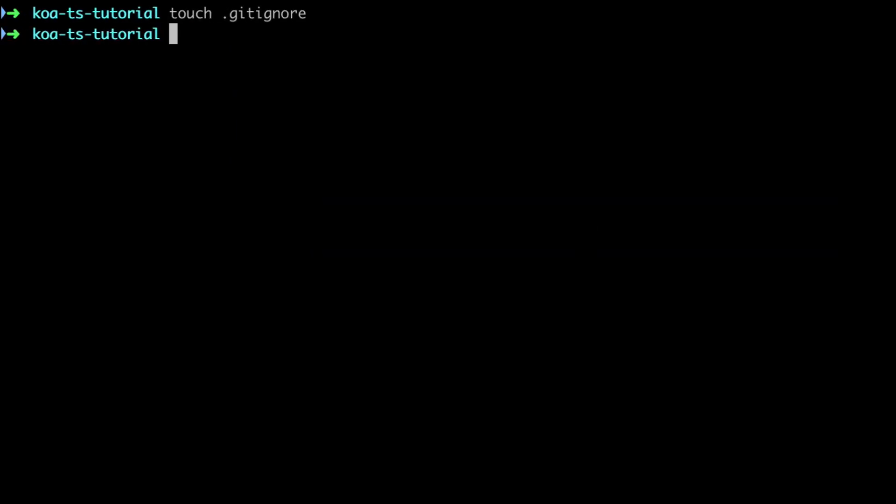
- Initialize a git repository and commit all three files as "init"
{"action": "type", "text": "git init"}
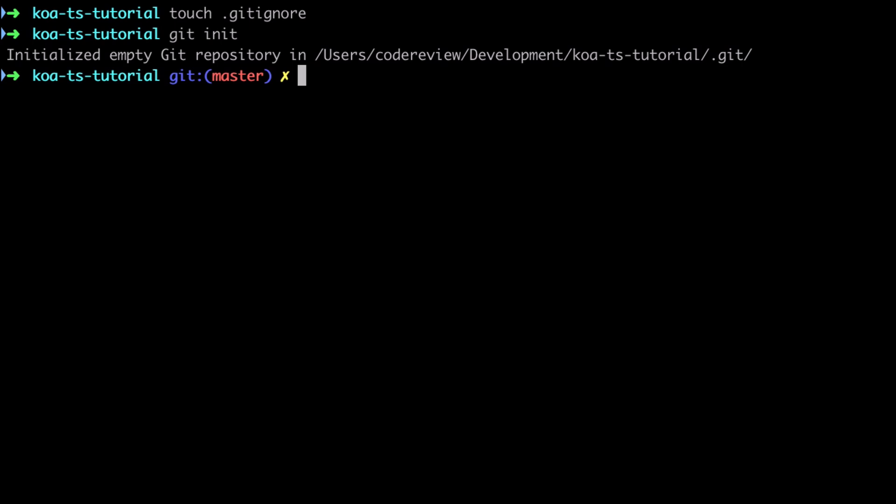
{"action": "type", "text": "gst"}
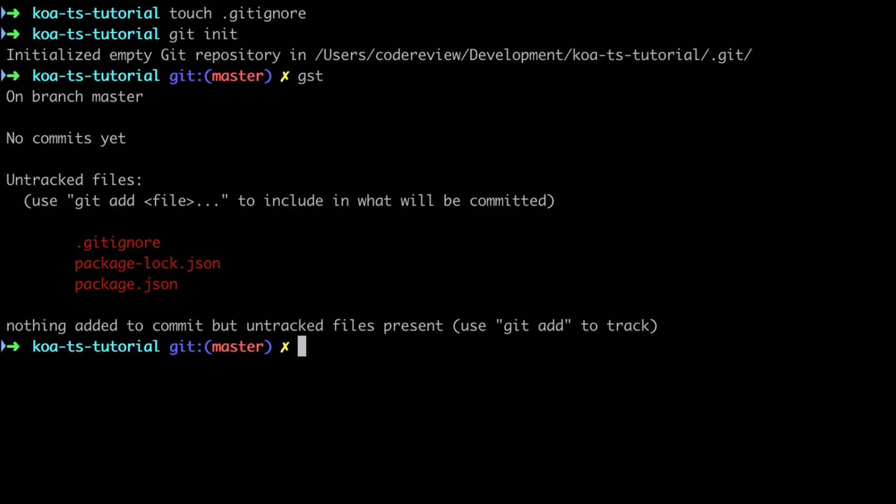
{"action": "type", "text": "git add ."}
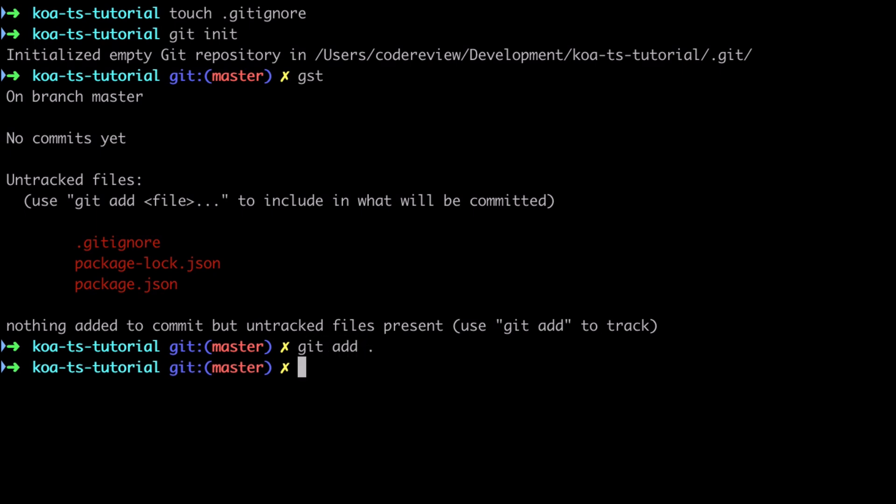
{"action": "type", "text": "git commit -m"}
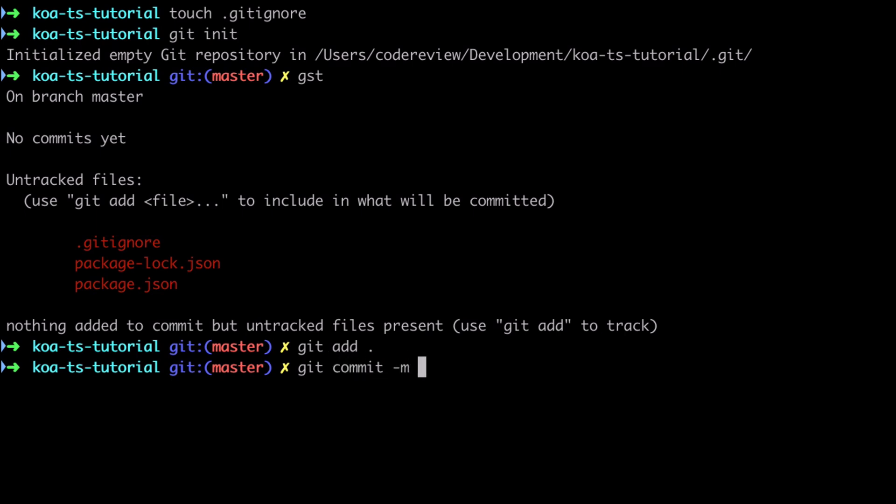
{"action": "type", "text": "\"init\""}
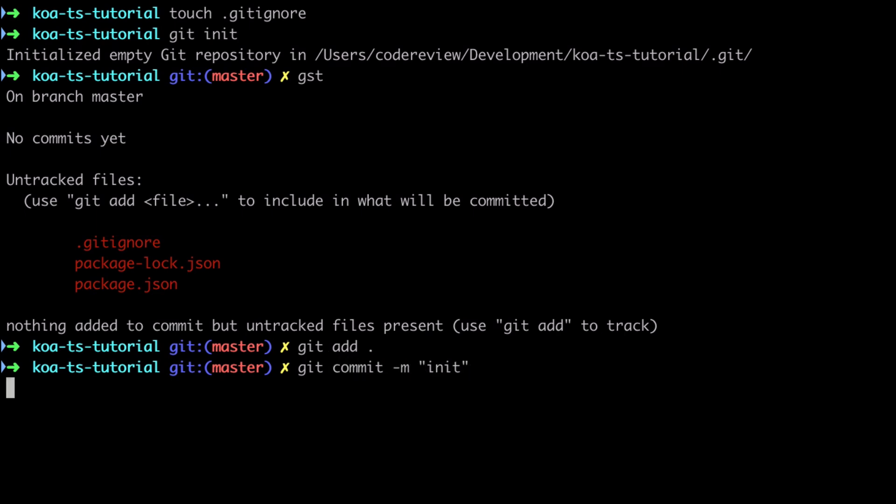
- Tag the initial commit video-1
{"action": "type", "text": "git tag"}
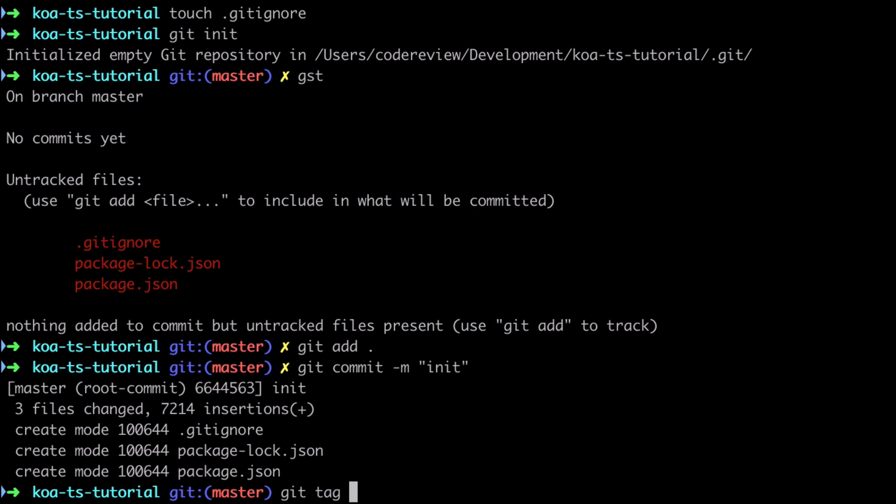
{"action": "type", "text": "video-1"}
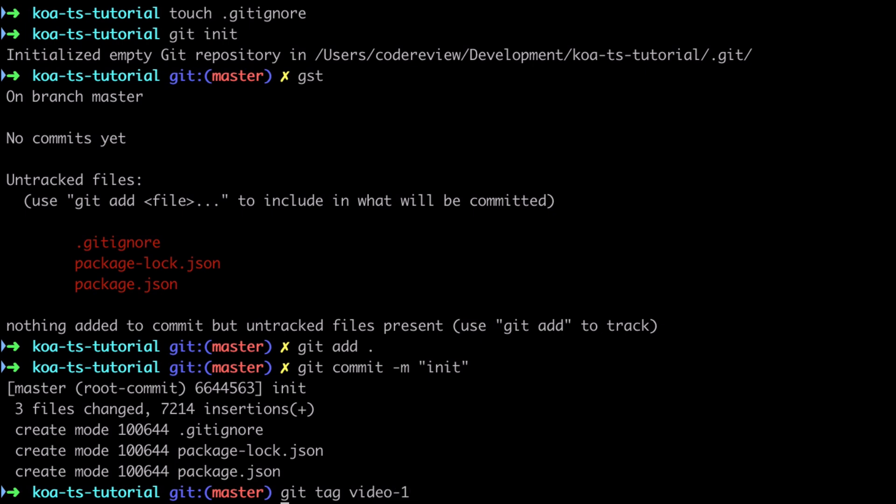